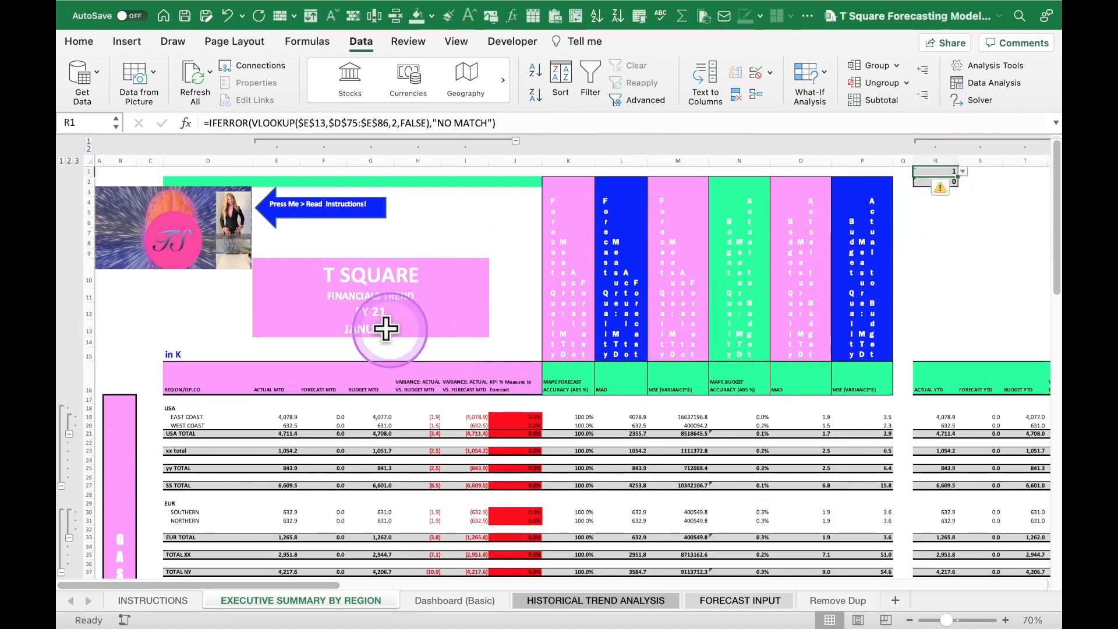
Step: Select month cell E13 and scroll down toward the fiscal months data table
left_click(370, 329)
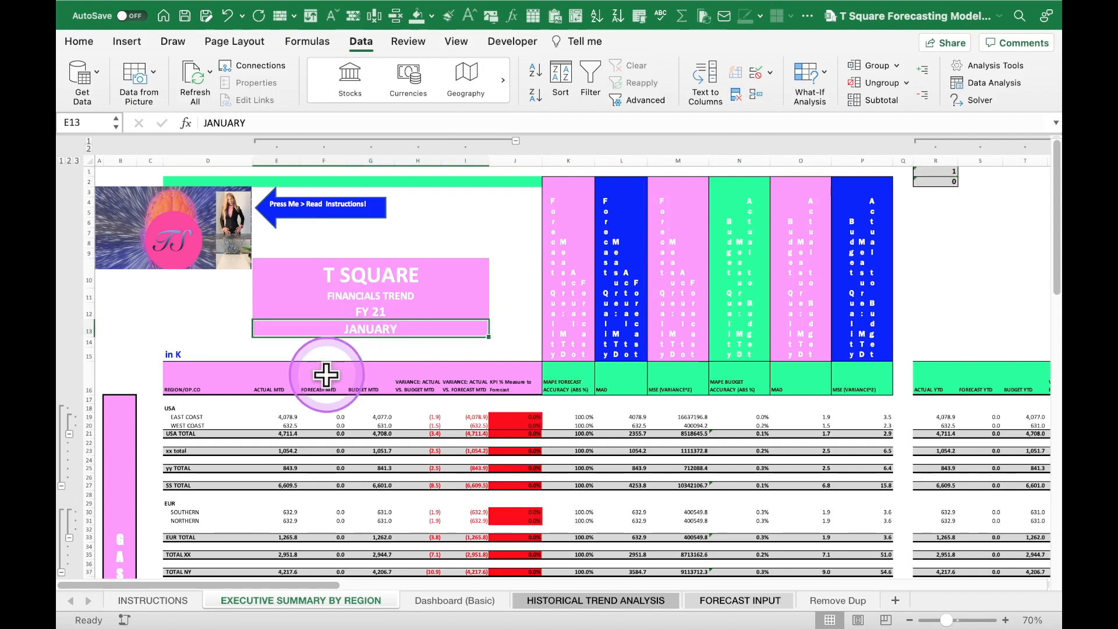
scroll("down", 3)
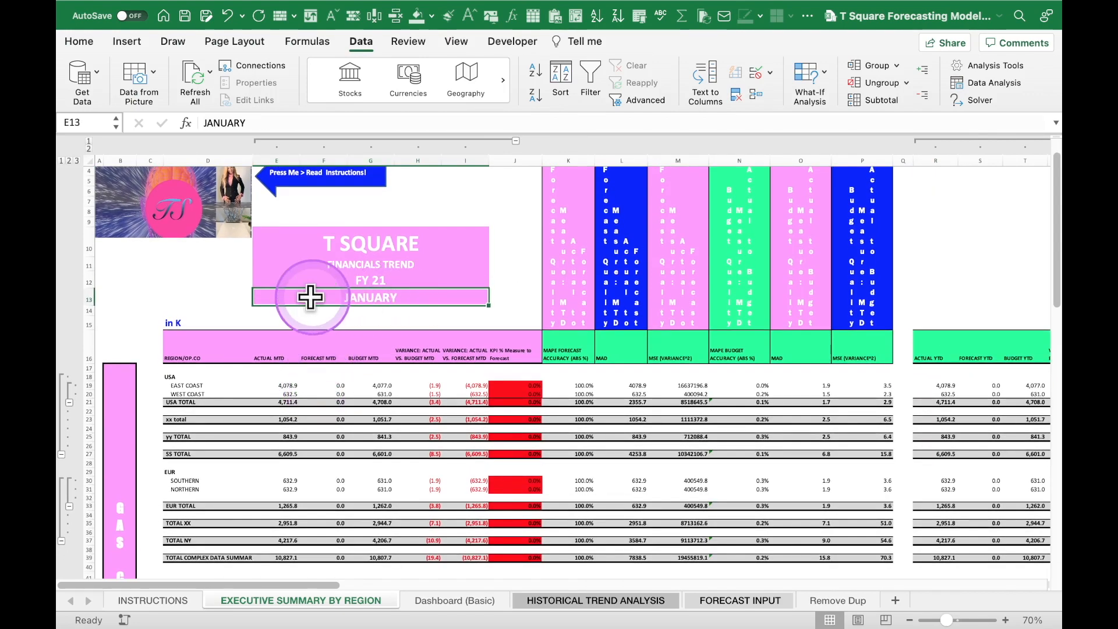
mouse_move(462, 290)
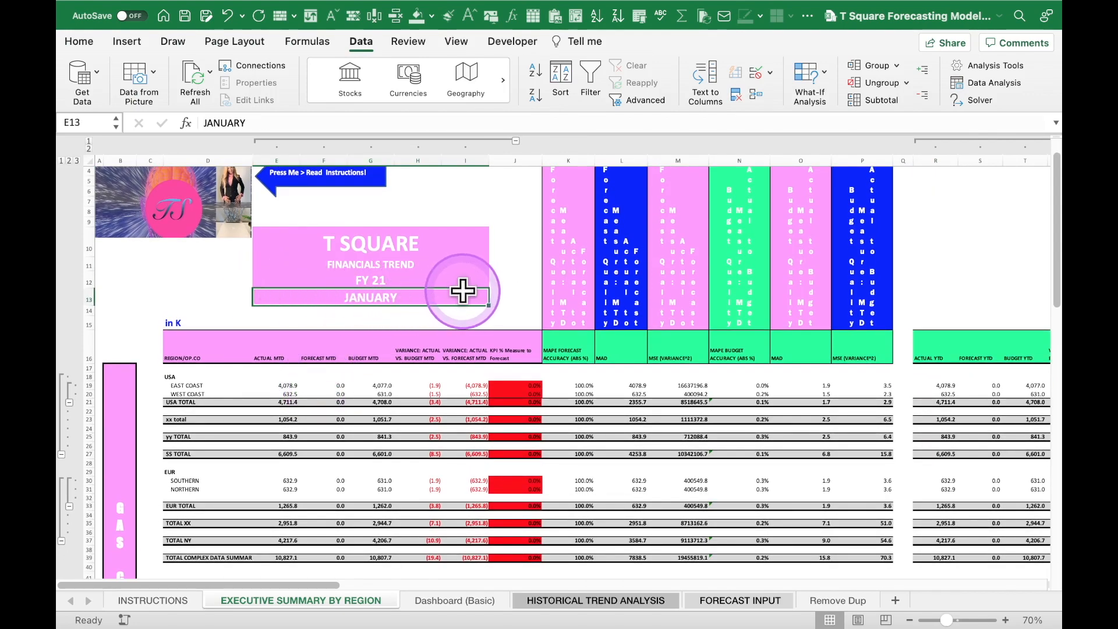
scroll("down", 3)
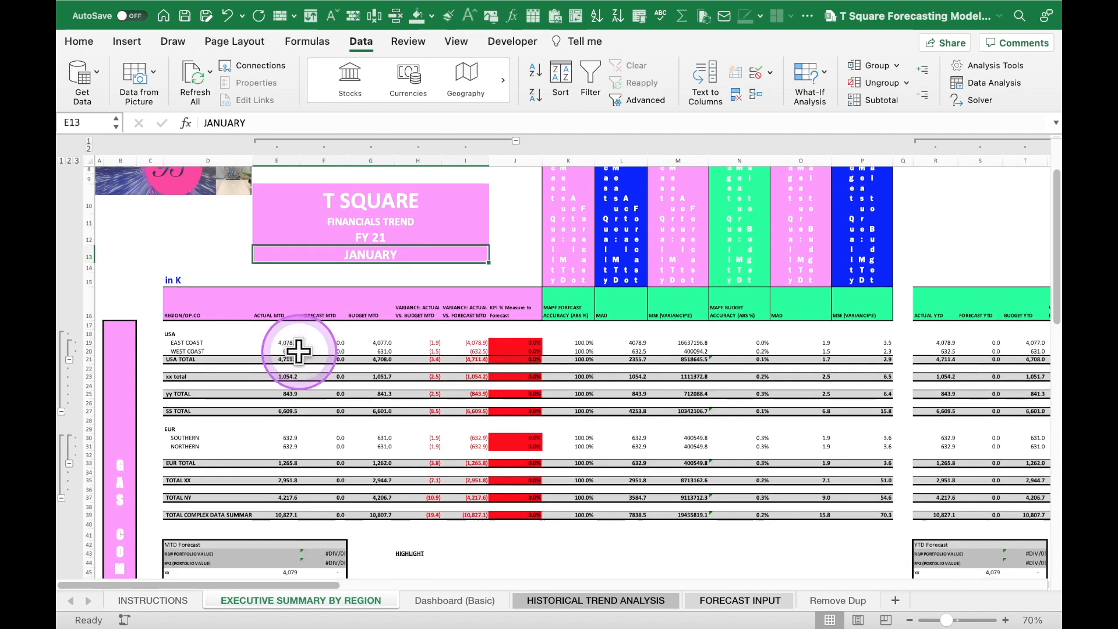
scroll("down", 3)
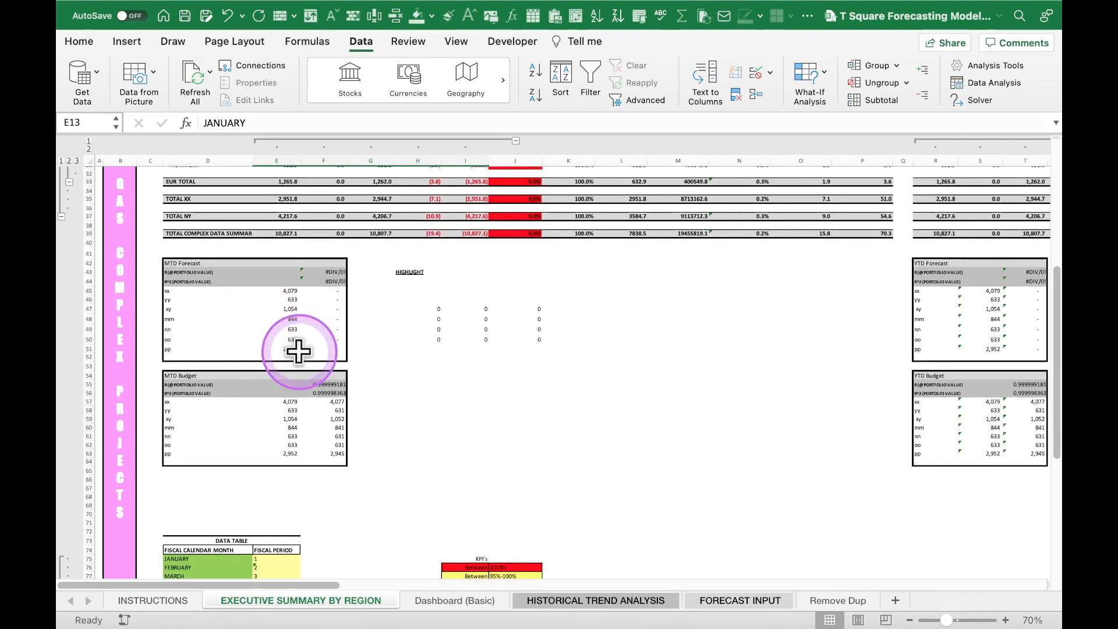
scroll("down", 3)
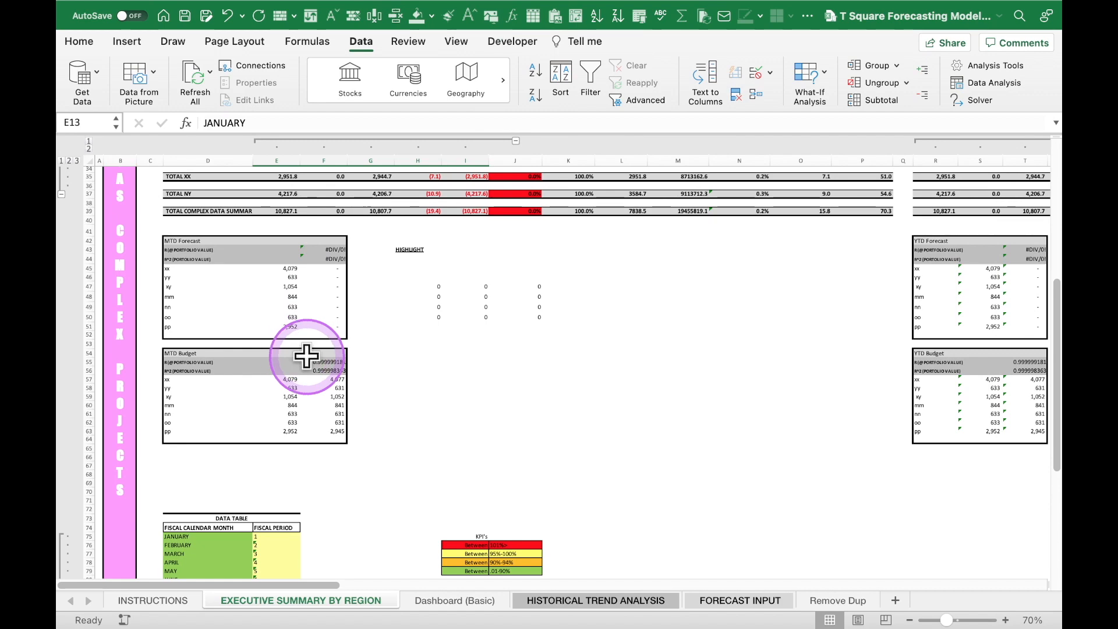
left_click(1007, 619)
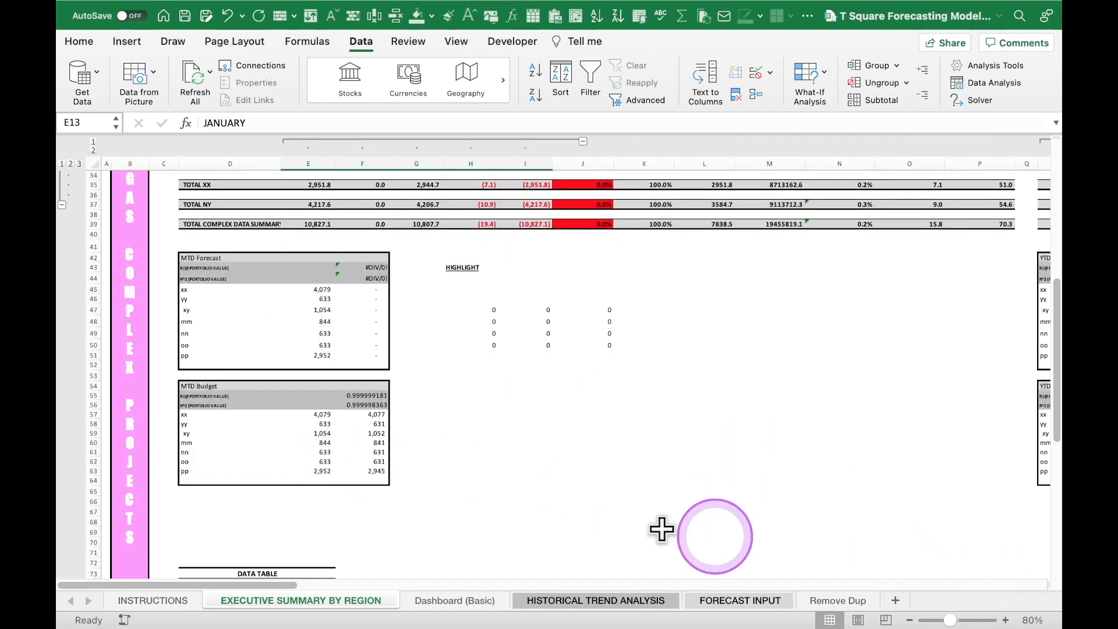
Step: Review the January–December fiscal calendar table, then return to the top near E13
scroll("down", 3)
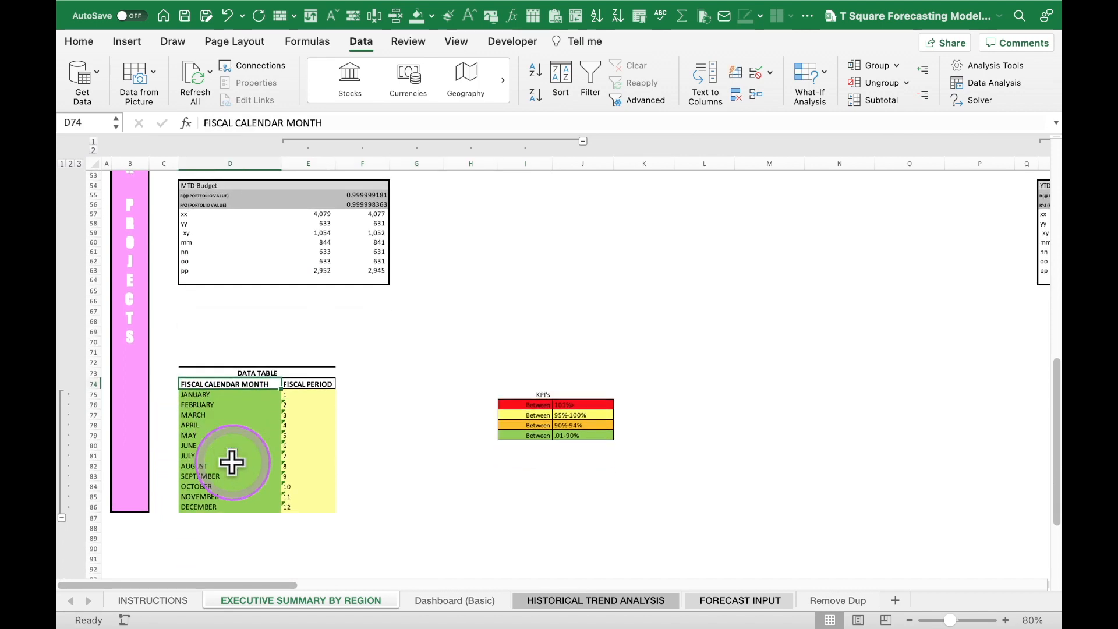
mouse_move(247, 521)
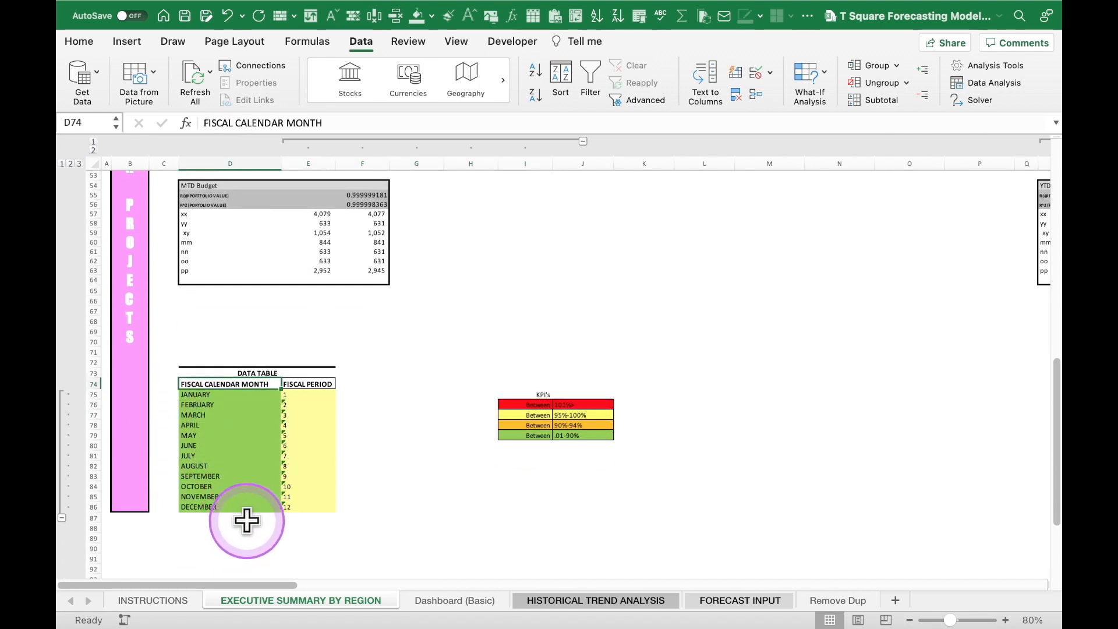
left_click_drag(248, 519, 171, 394)
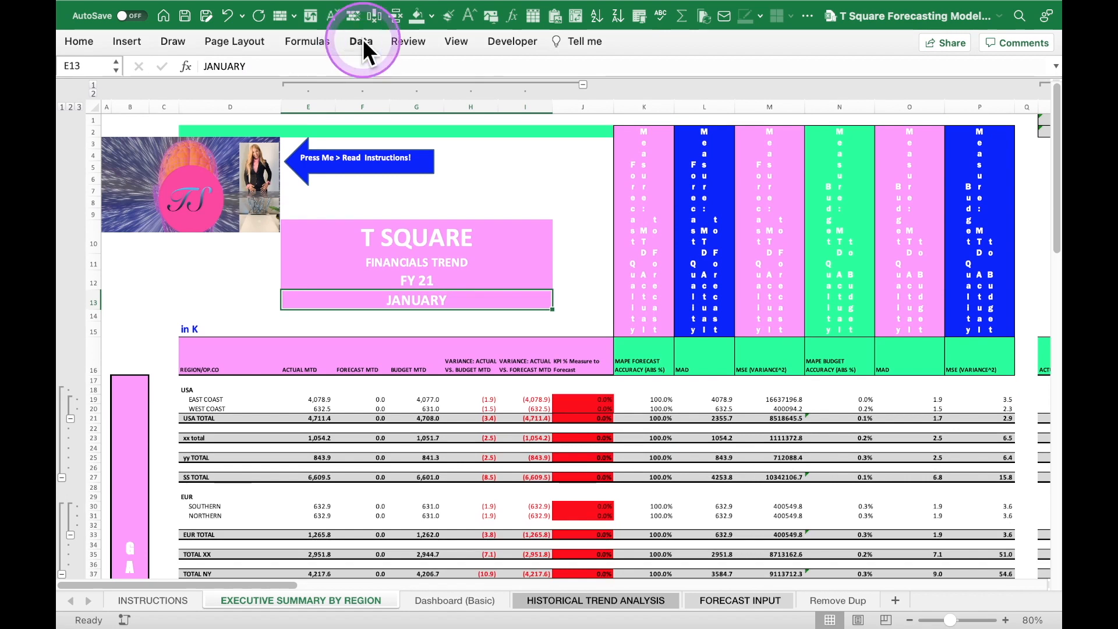
Step: Open Data Validation for the month cell and set Allow to List
left_click(360, 41)
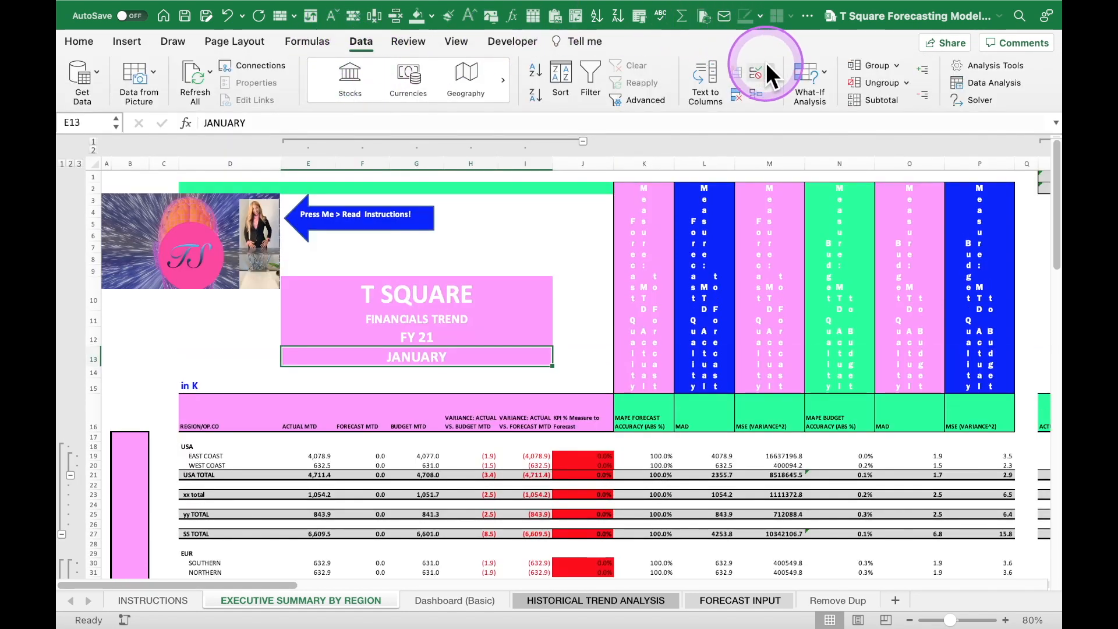
left_click(757, 71)
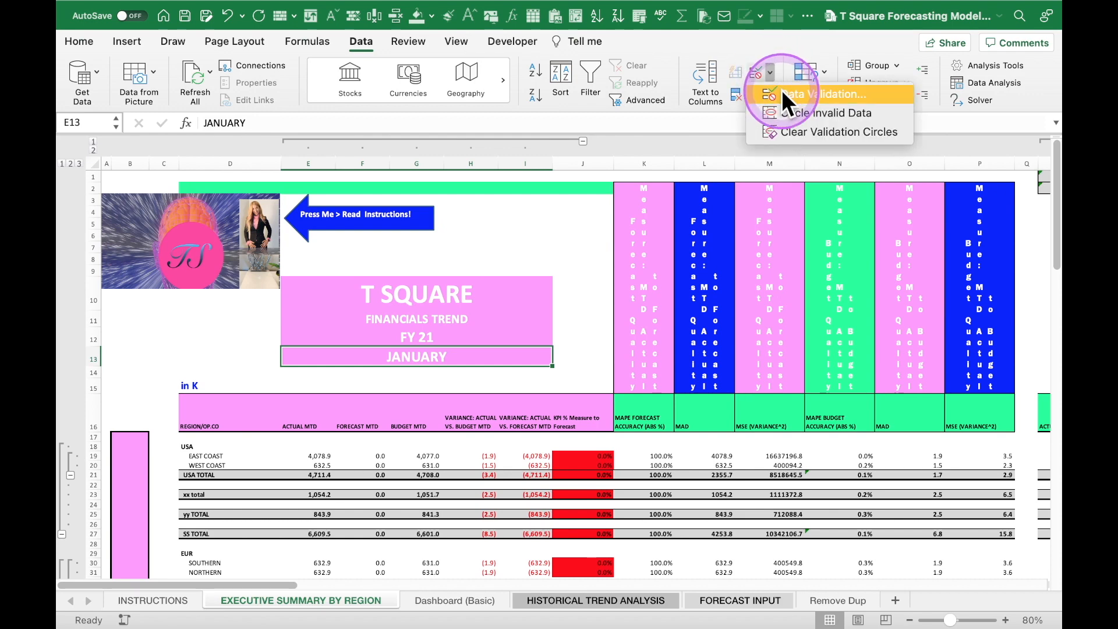
left_click(824, 94)
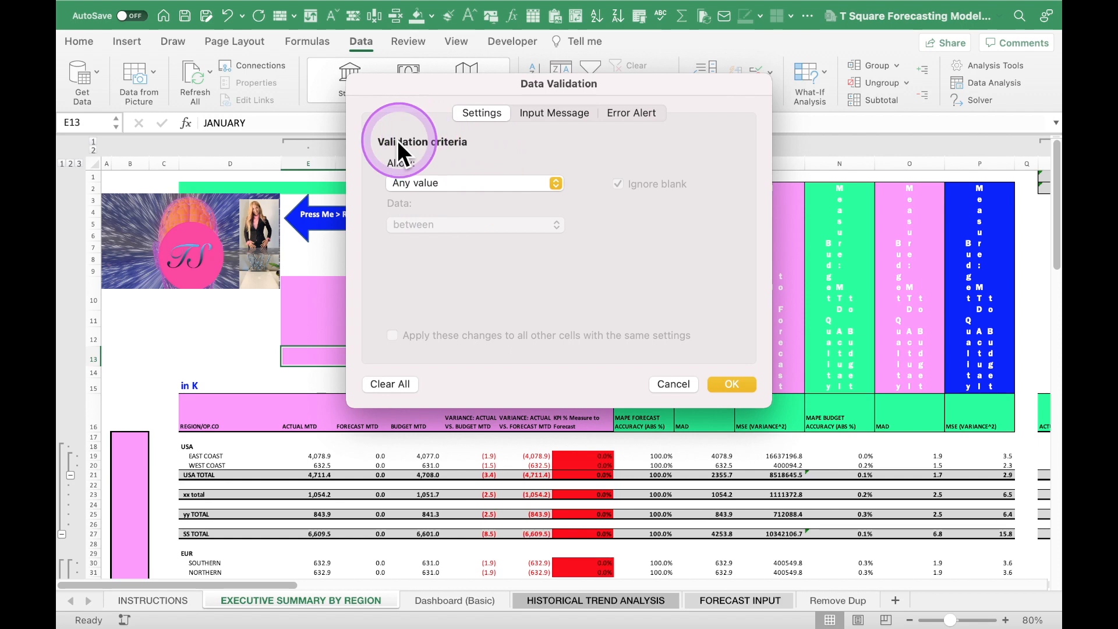
left_click(474, 182)
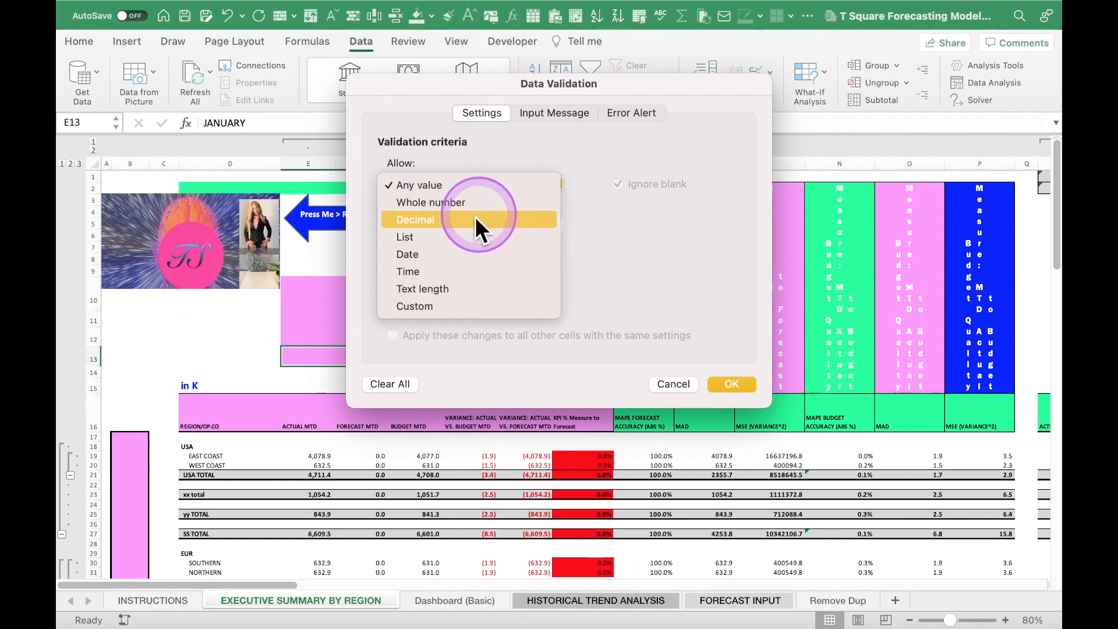
left_click(404, 237)
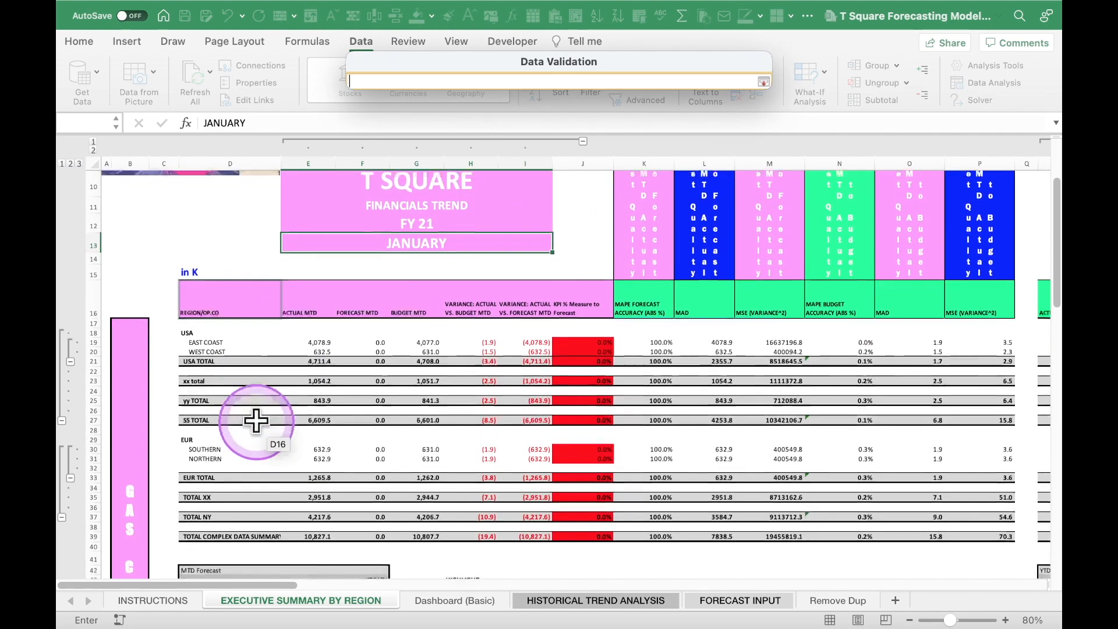
Step: Select the fiscal month names D75:D87 as the list Source
scroll("down", 3)
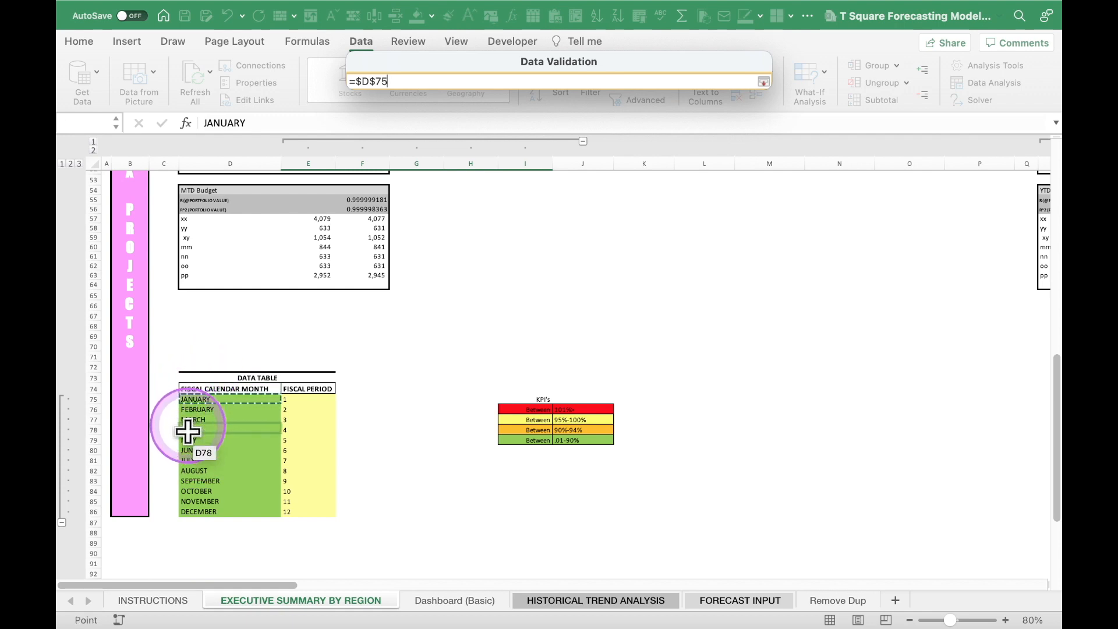
left_click_drag(189, 432, 200, 511)
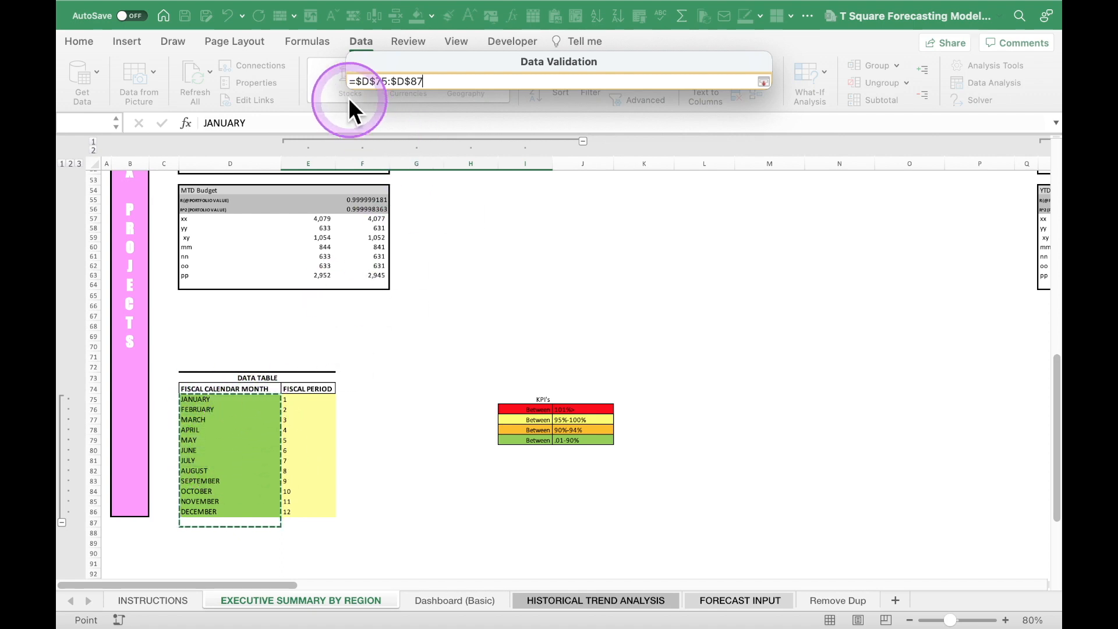
mouse_move(431, 81)
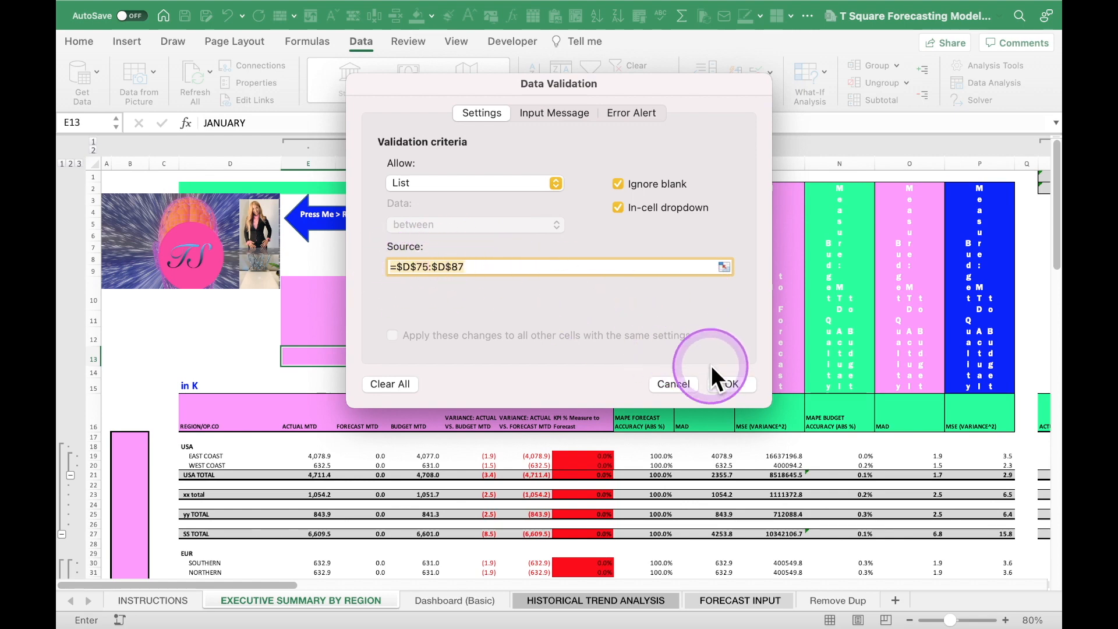
Step: Confirm the validation rule, pick FEBRUARY from E13's drop-down, and inspect E19
left_click(726, 384)
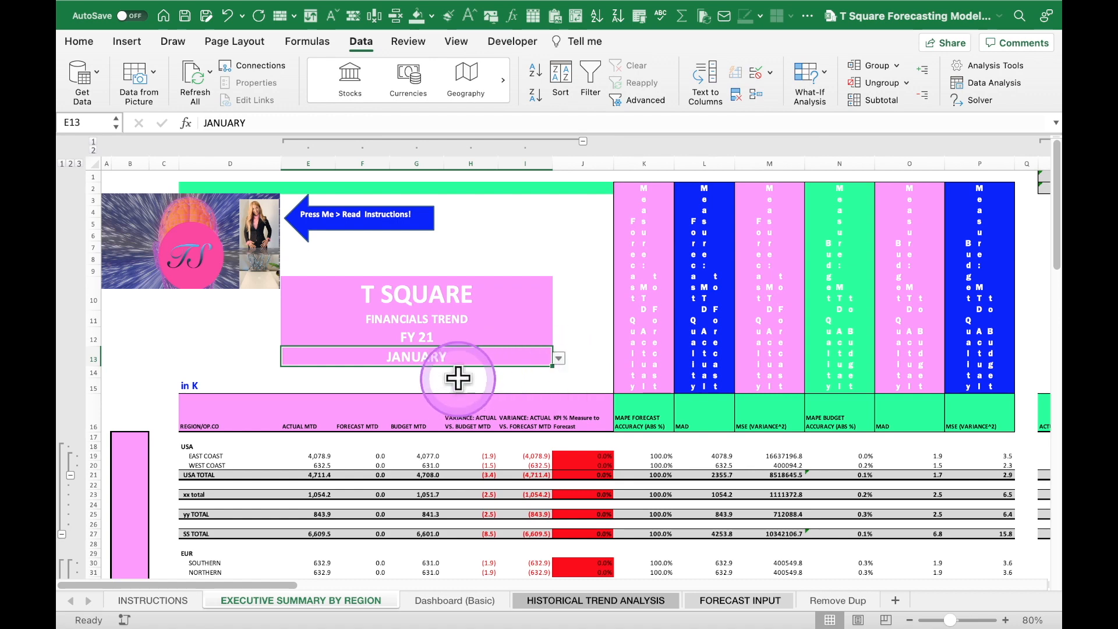
left_click(558, 358)
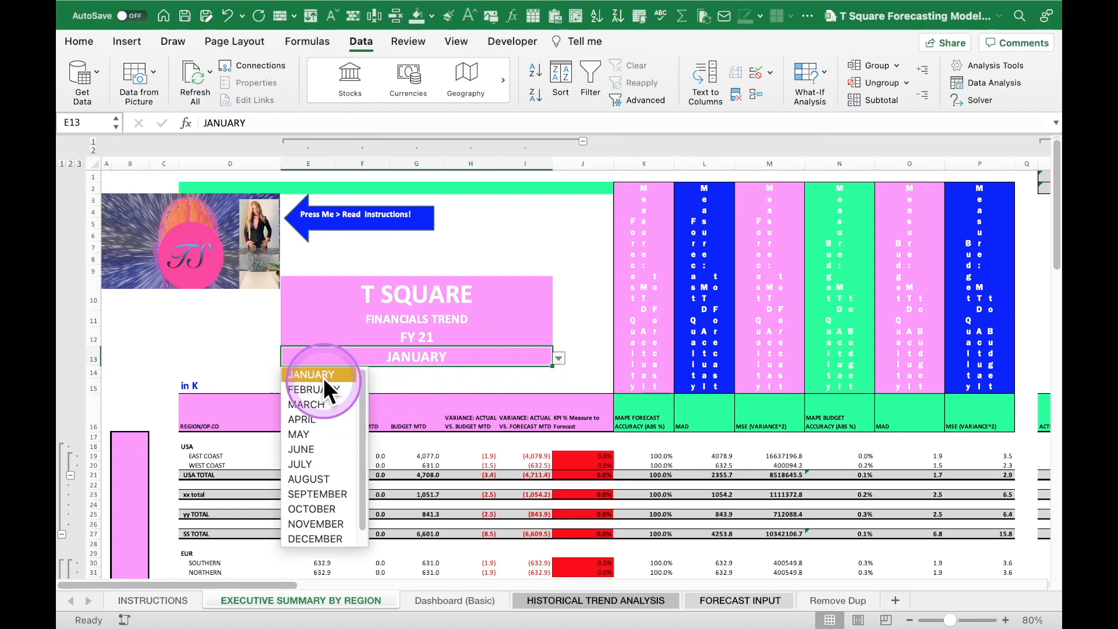
left_click(310, 374)
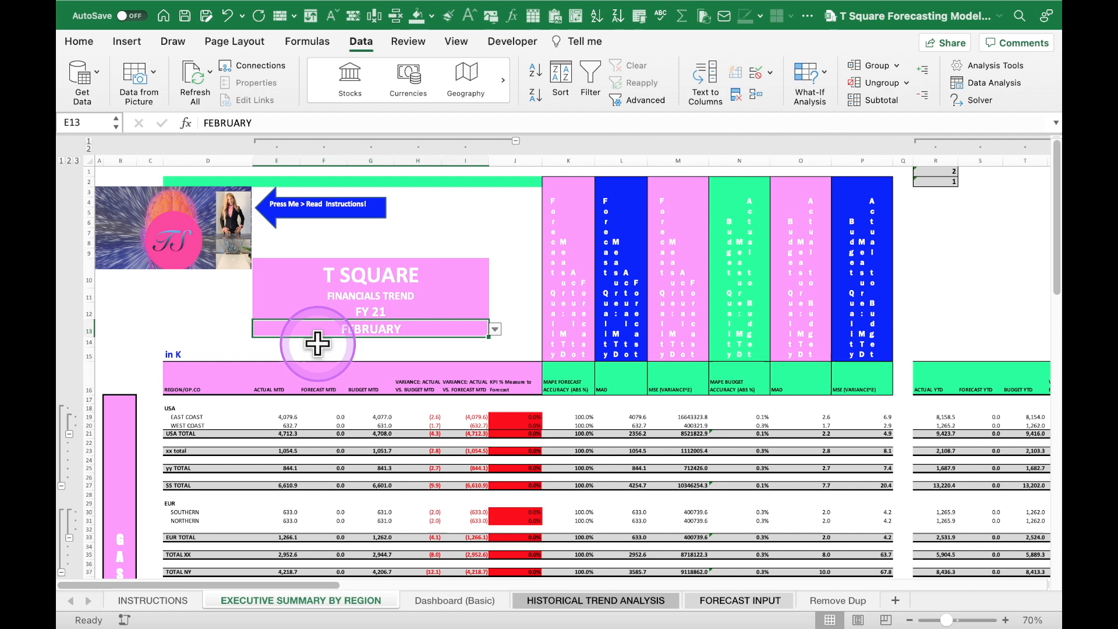
left_click(276, 417)
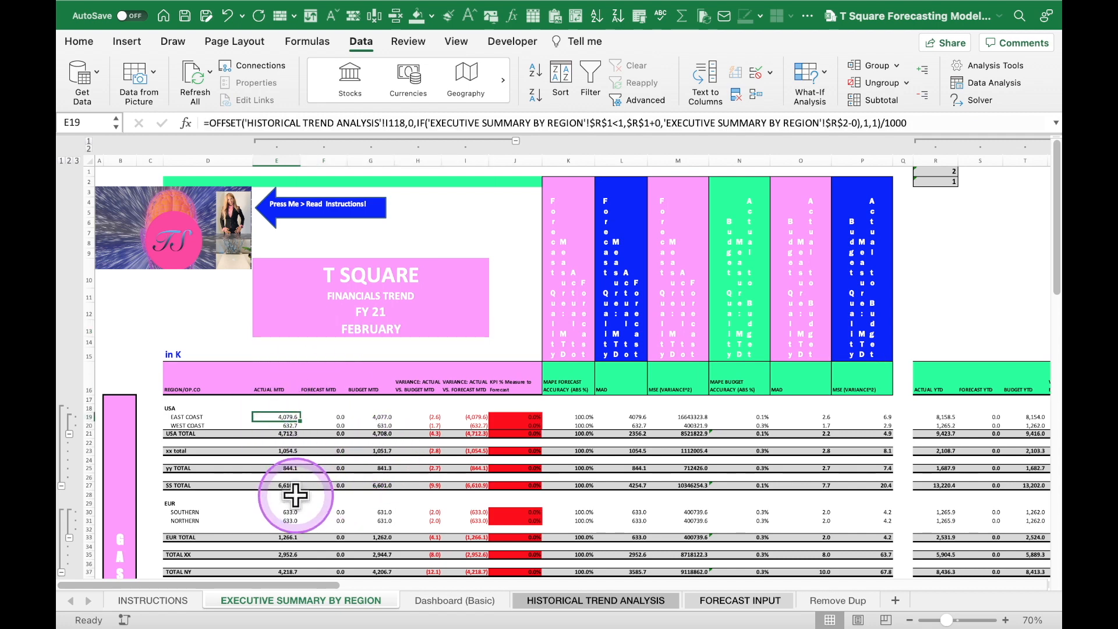